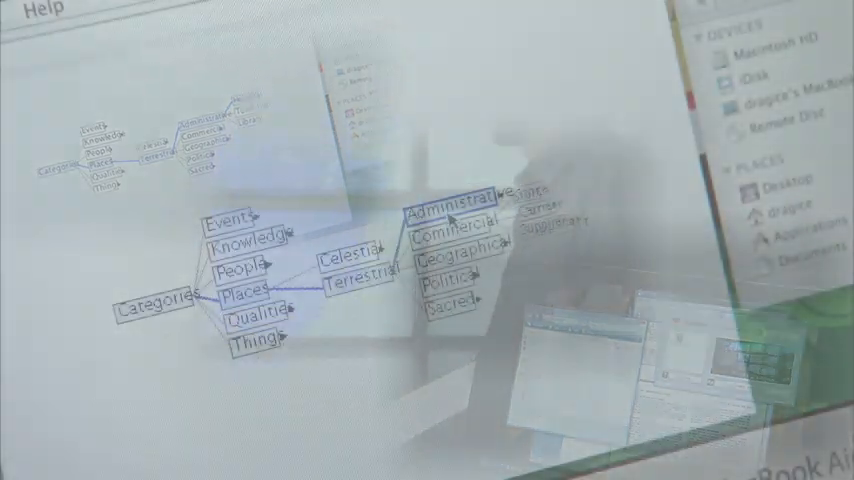
left_click(460, 211)
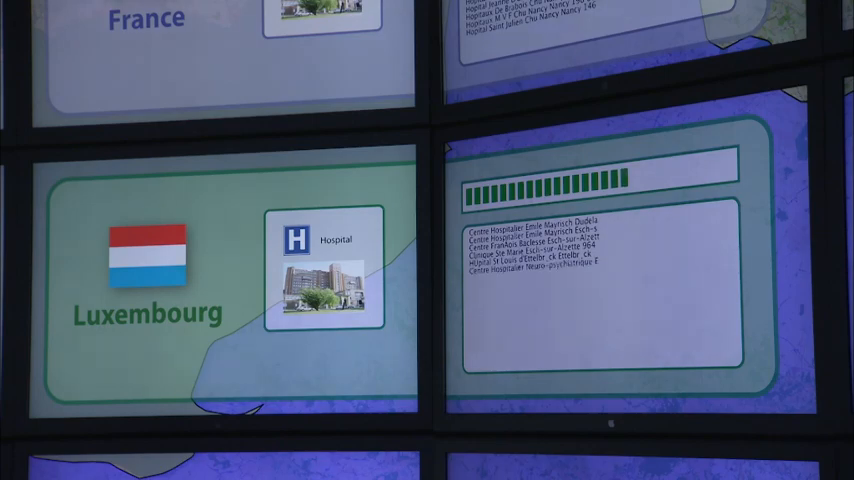
scroll("down", 3)
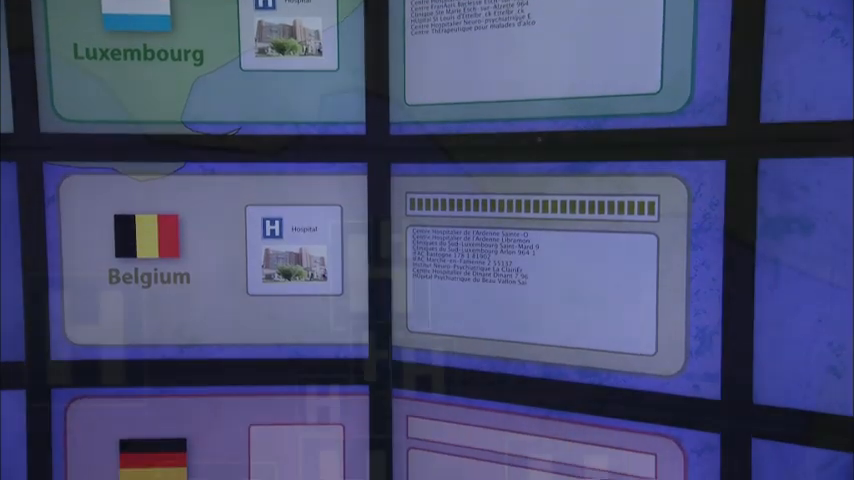